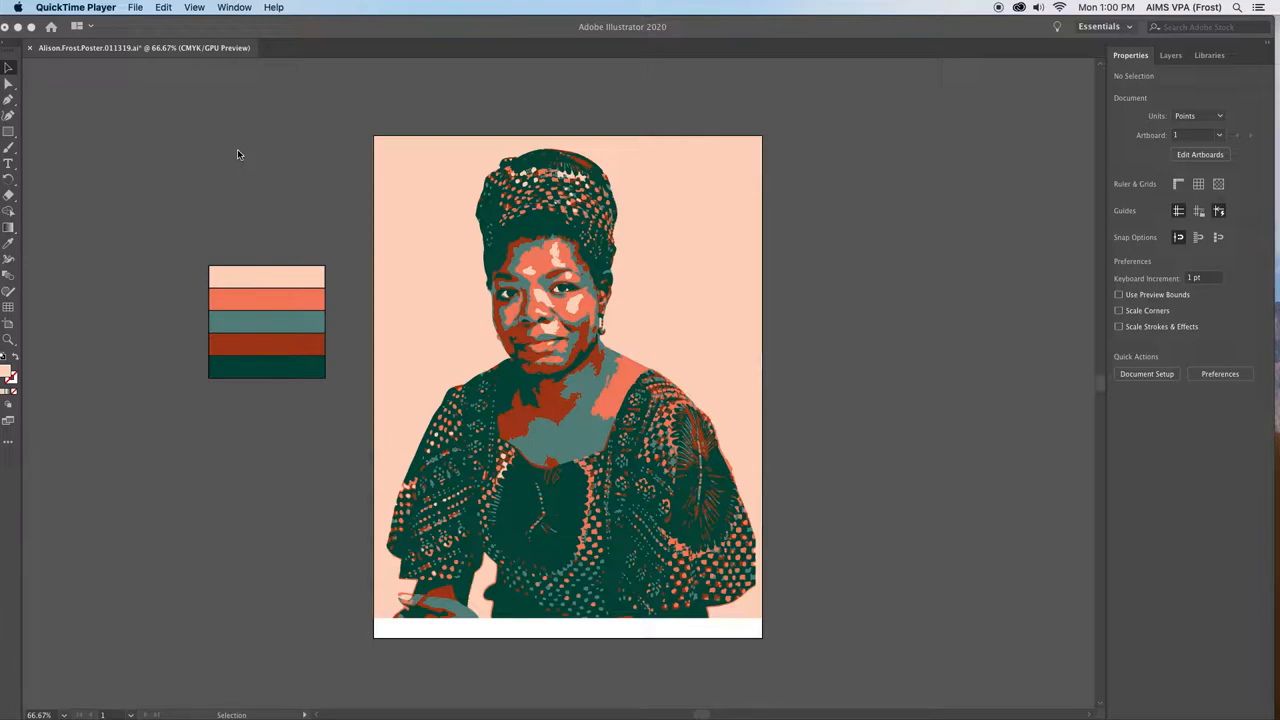
pyautogui.moveTo(340, 220)
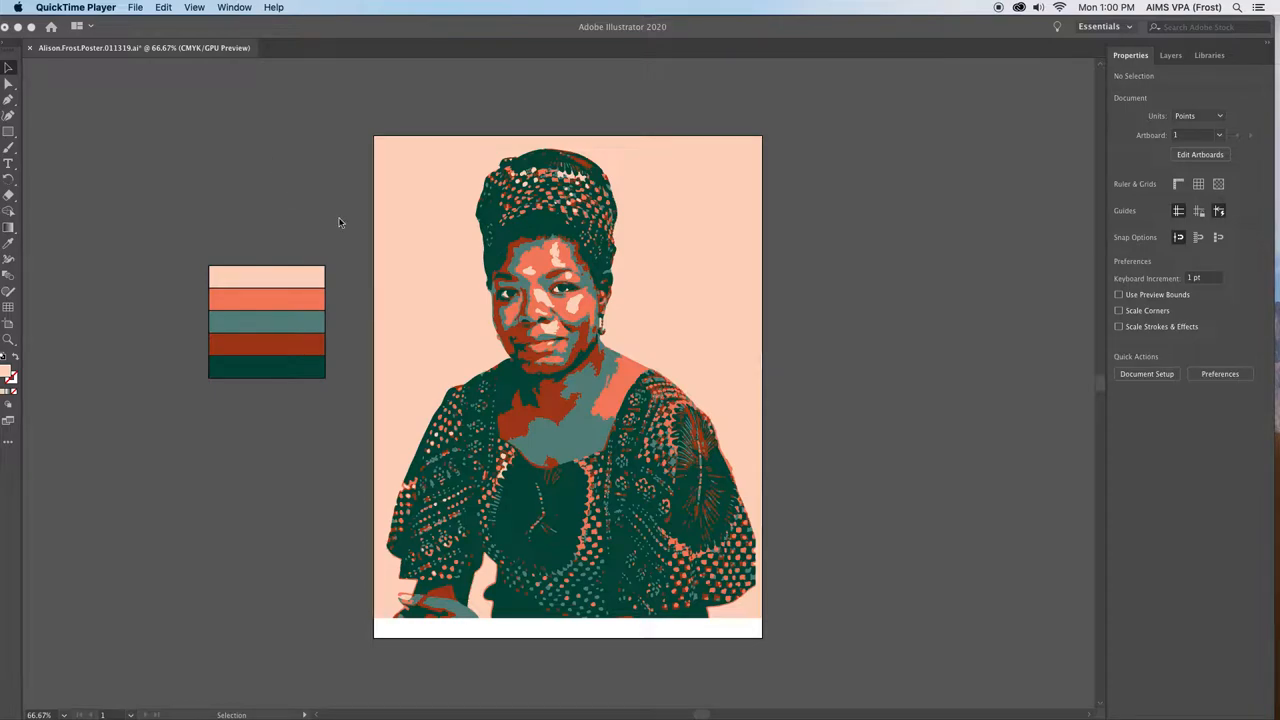
pyautogui.moveTo(640, 464)
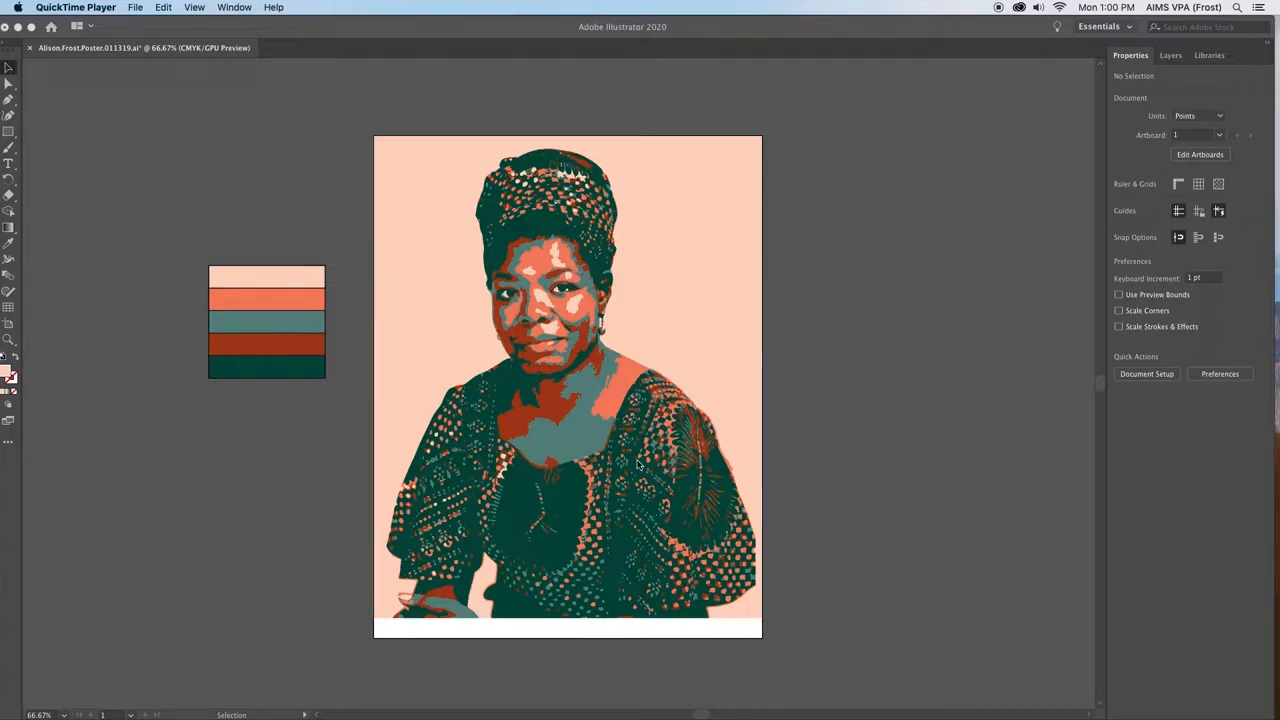
pyautogui.moveTo(764, 624)
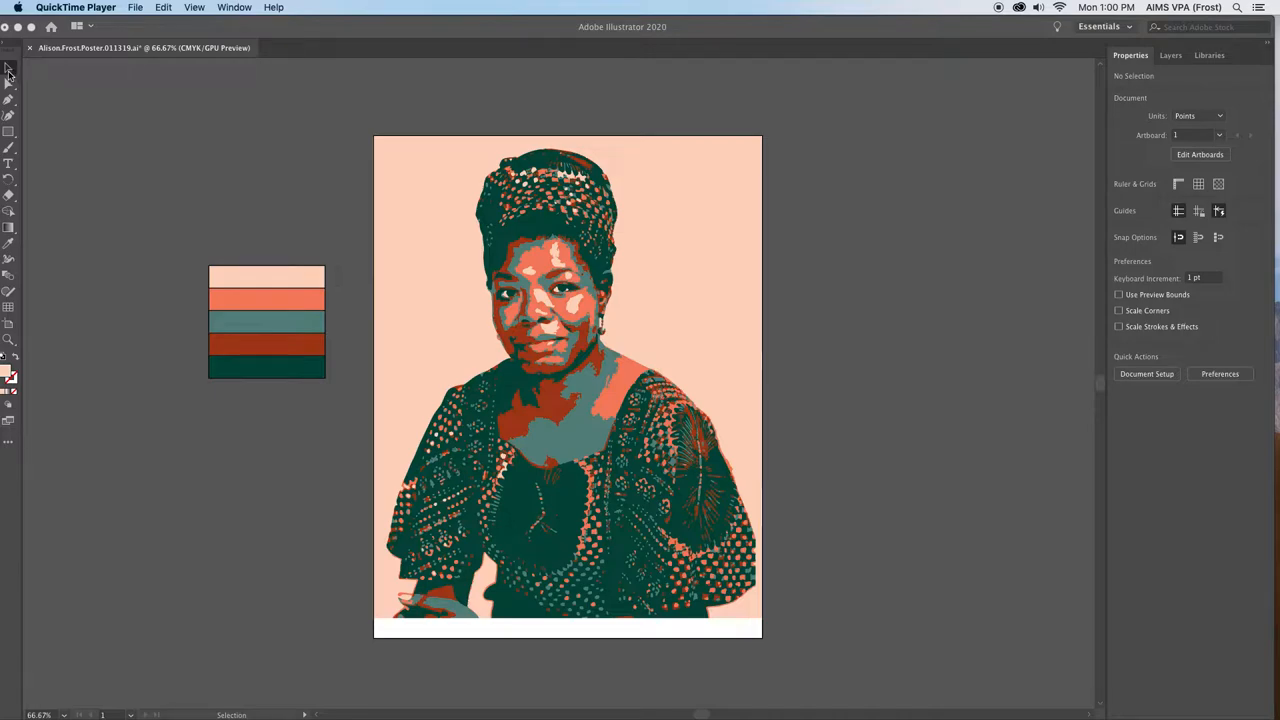
pyautogui.moveTo(464, 360)
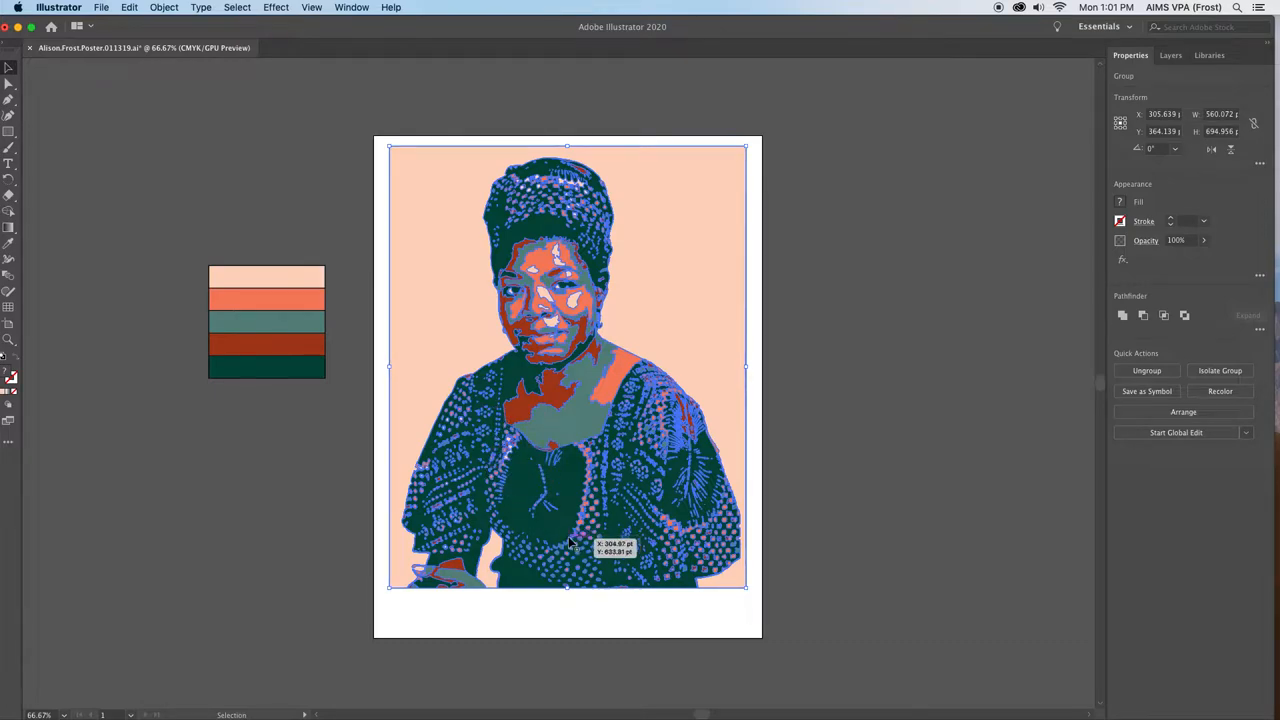
pyautogui.moveTo(476, 356)
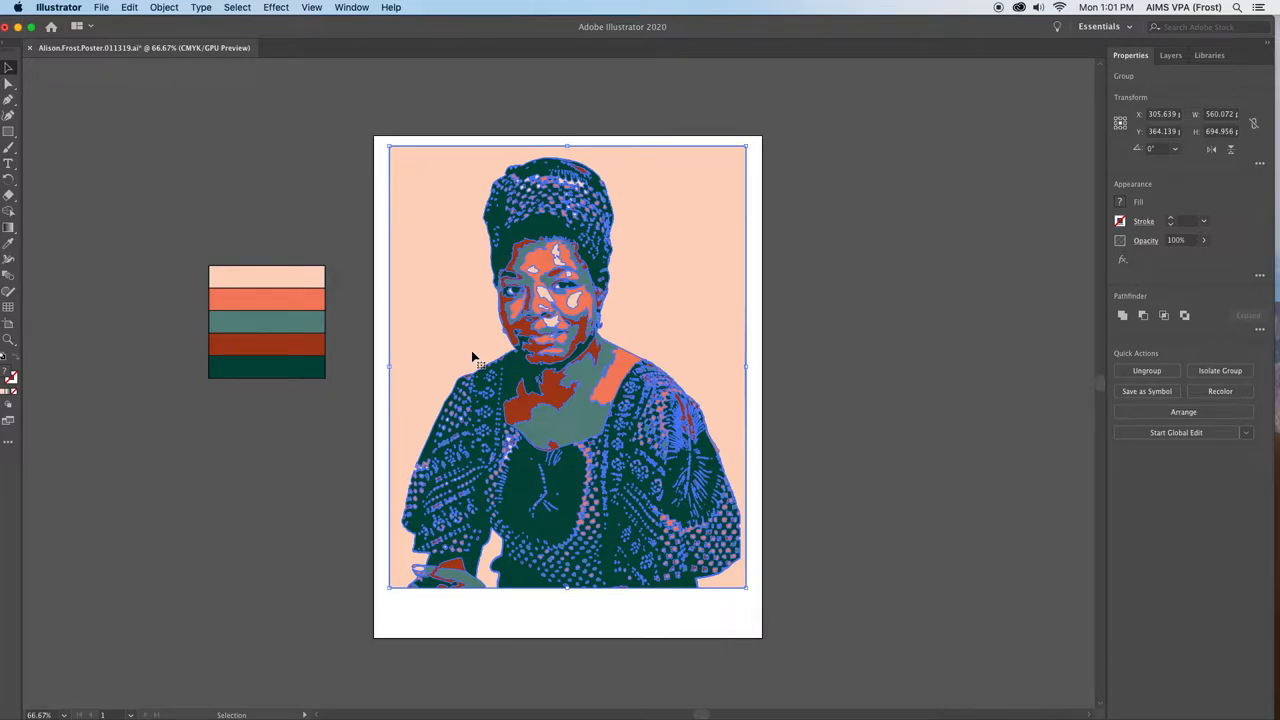
# Nudge the shrunken portrait into the centre of the page so the border is even
pyautogui.moveTo(476, 358); pyautogui.dragTo(472, 368)
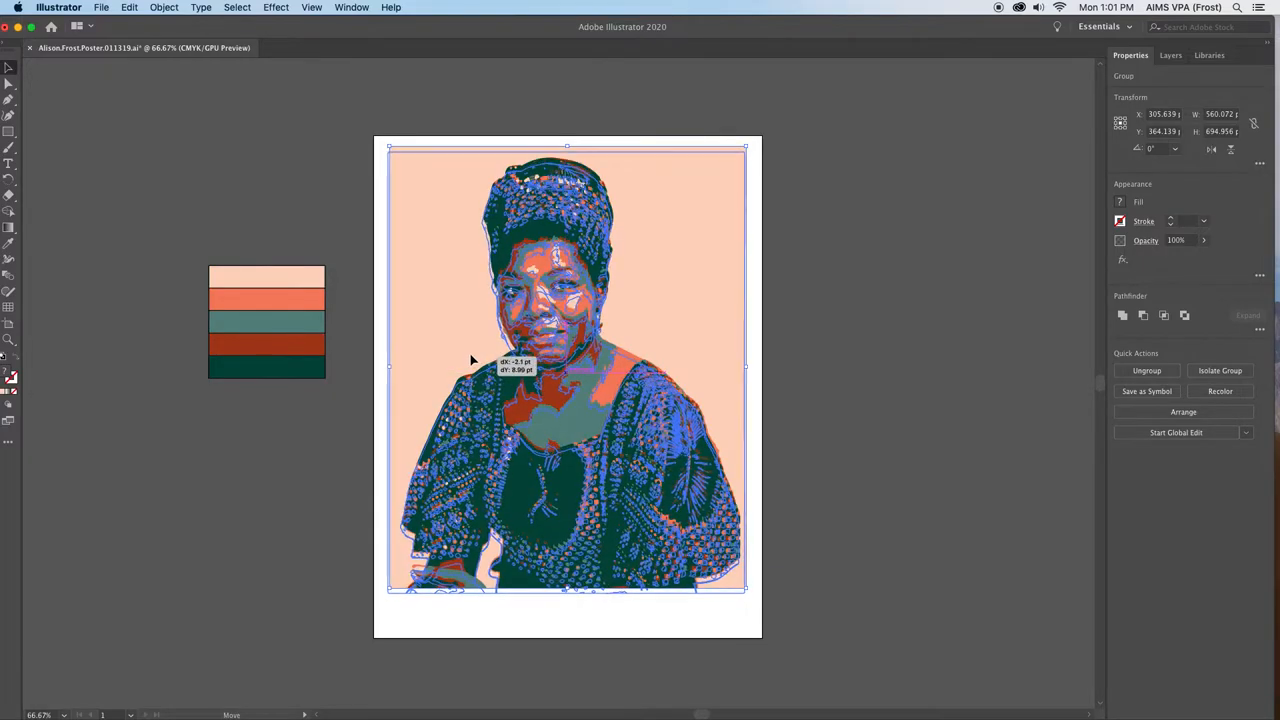
pyautogui.moveTo(470, 360); pyautogui.dragTo(484, 376)
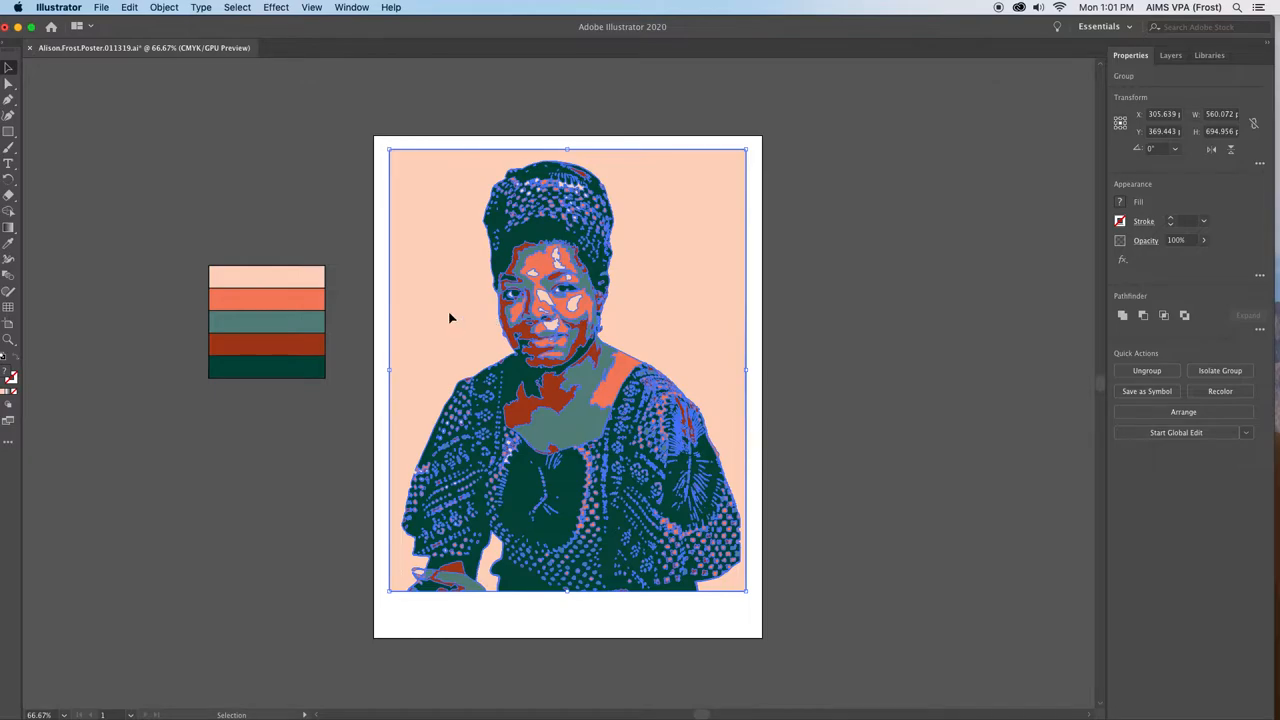
# Move the portrait off to the right and draw a rectangle covering the whole page
pyautogui.moveTo(568, 370); pyautogui.dragTo(940, 374)
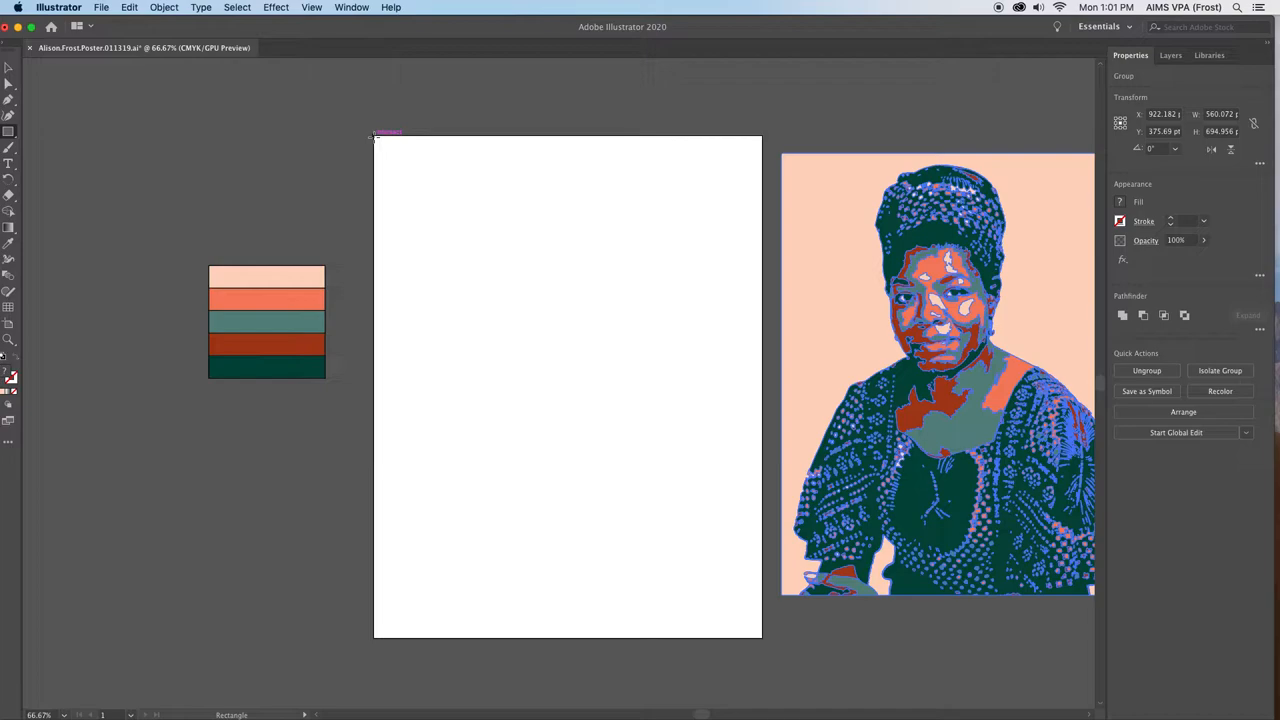
pyautogui.moveTo(376, 136); pyautogui.dragTo(492, 330)
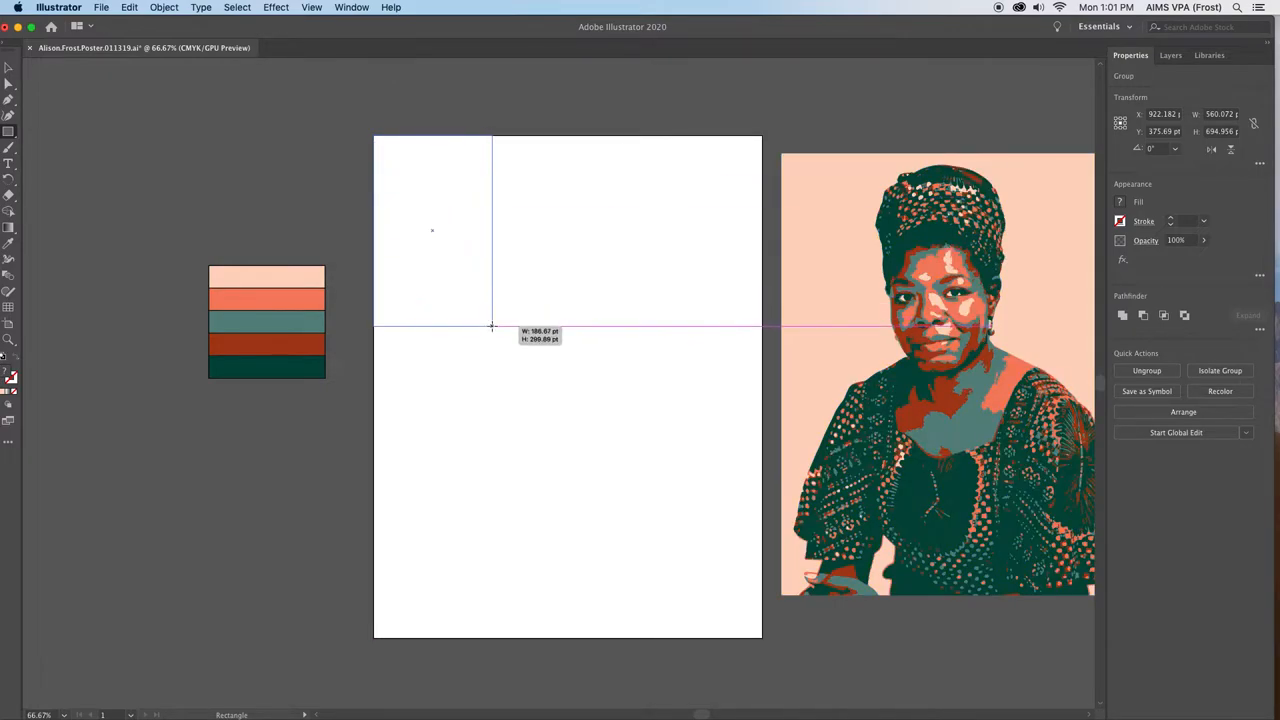
pyautogui.moveTo(492, 328); pyautogui.dragTo(716, 640)
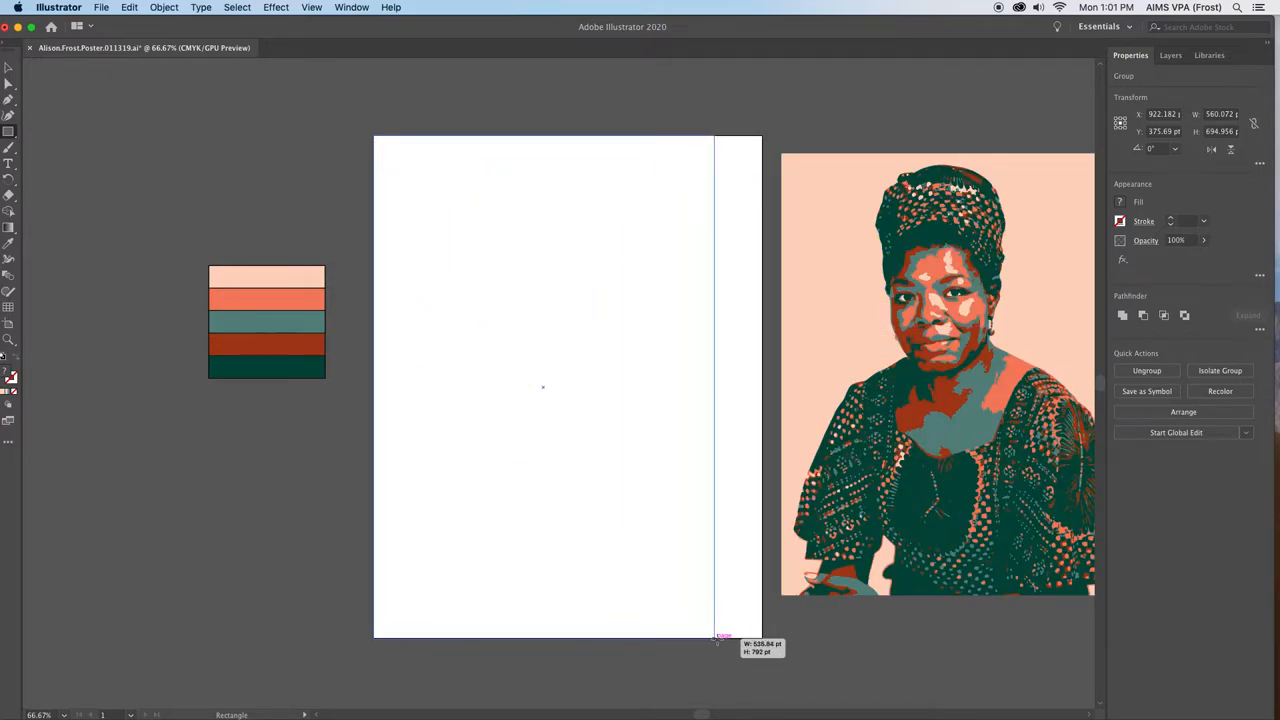
pyautogui.moveTo(716, 636); pyautogui.dragTo(760, 640)
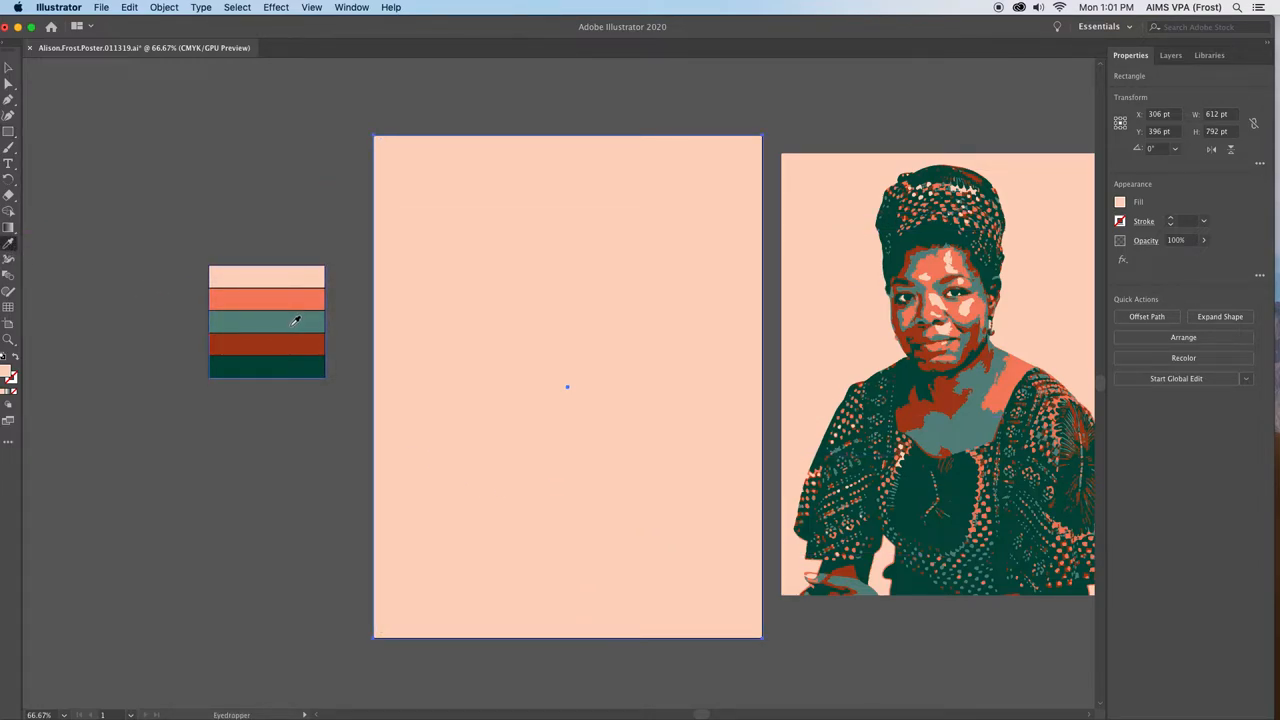
pyautogui.moveTo(294, 344)
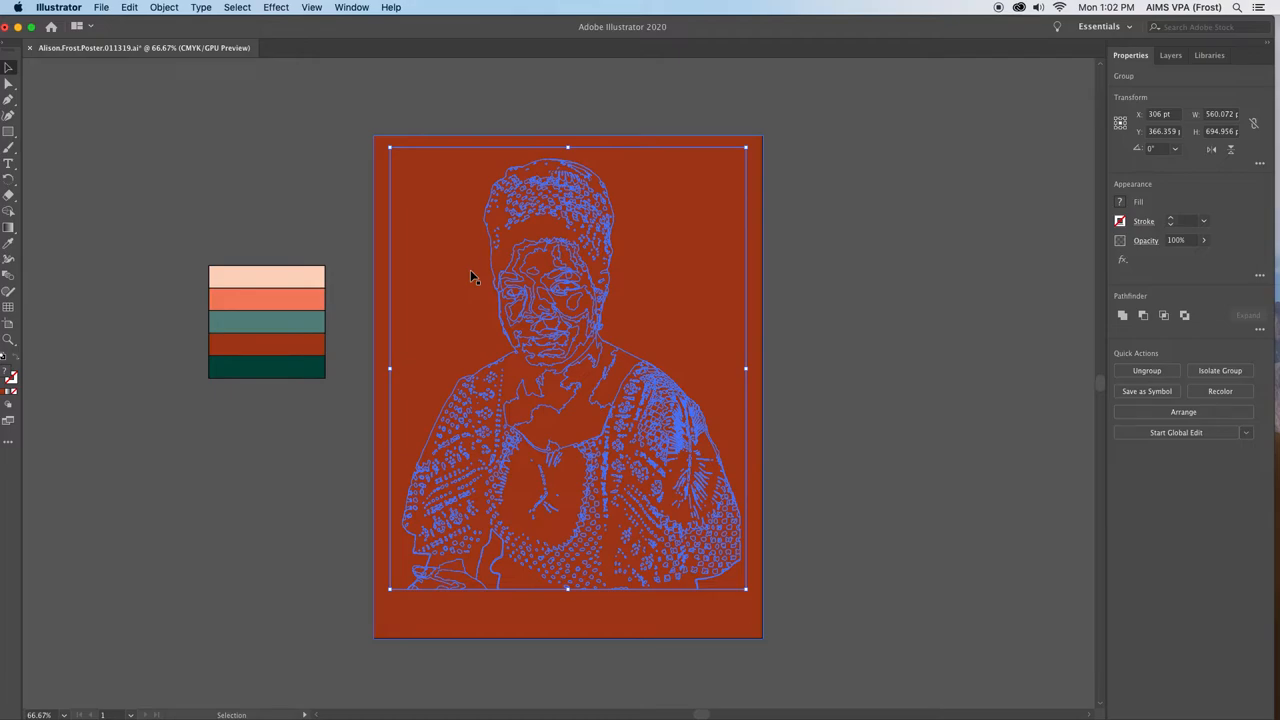
pyautogui.moveTo(638, 324)
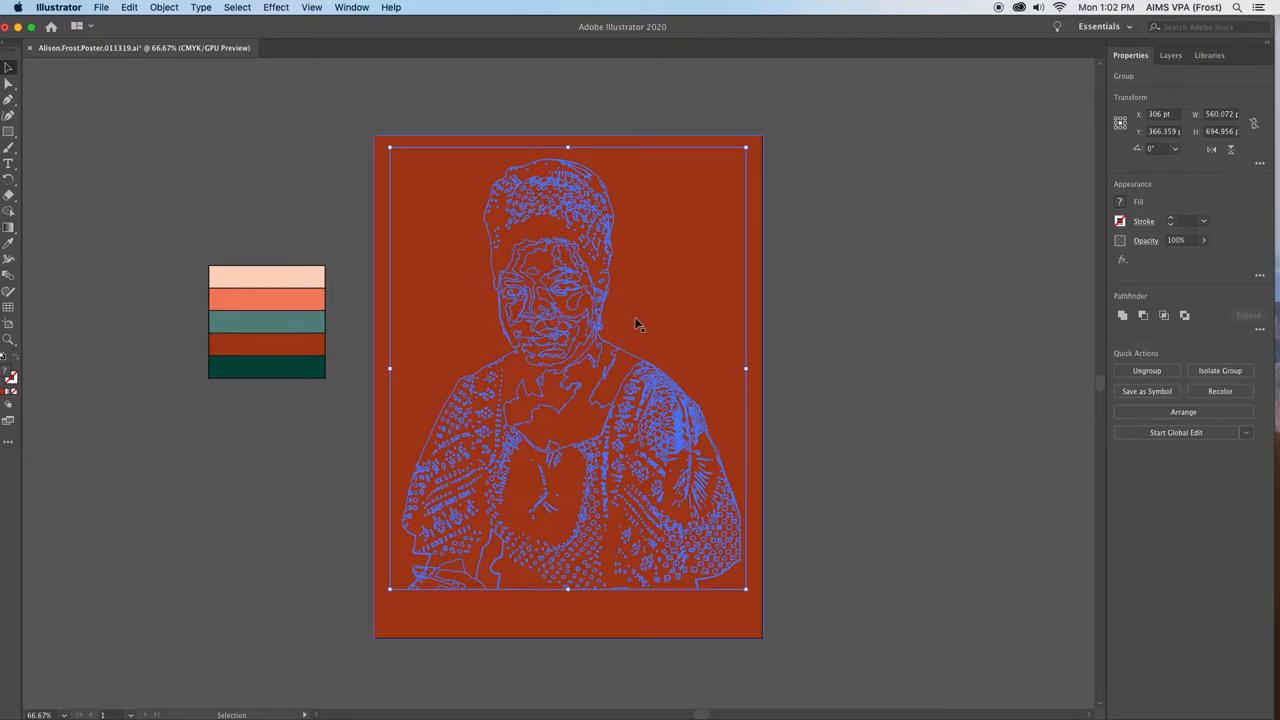
# Bring the portrait group in front of the brick-red background via Arrange > Bring to Front
pyautogui.rightClick(636, 322)
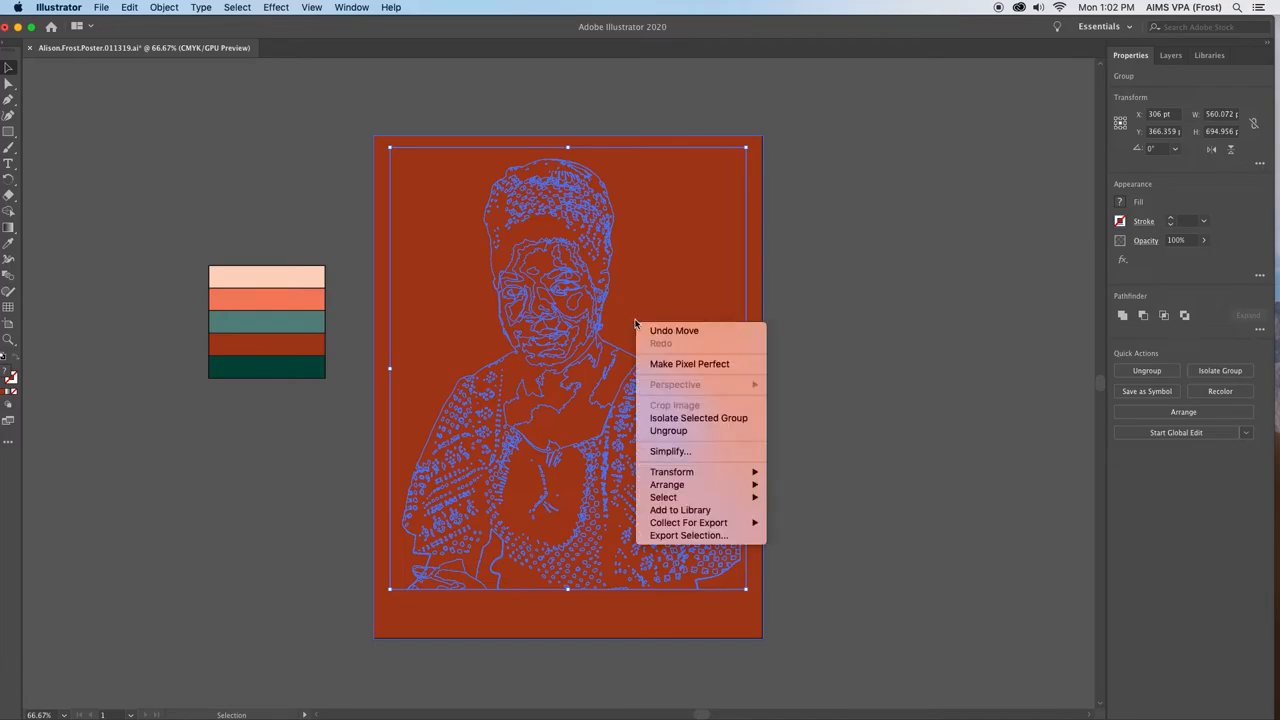
pyautogui.moveTo(668, 484)
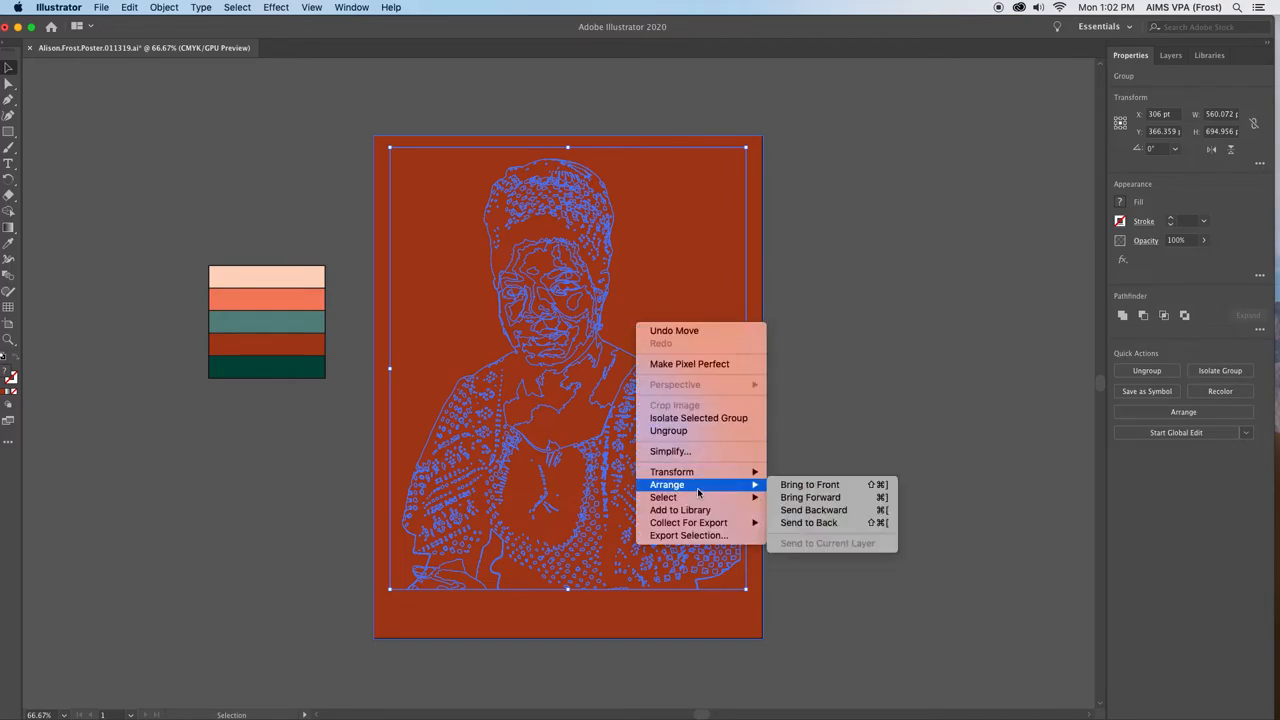
pyautogui.moveTo(810, 484)
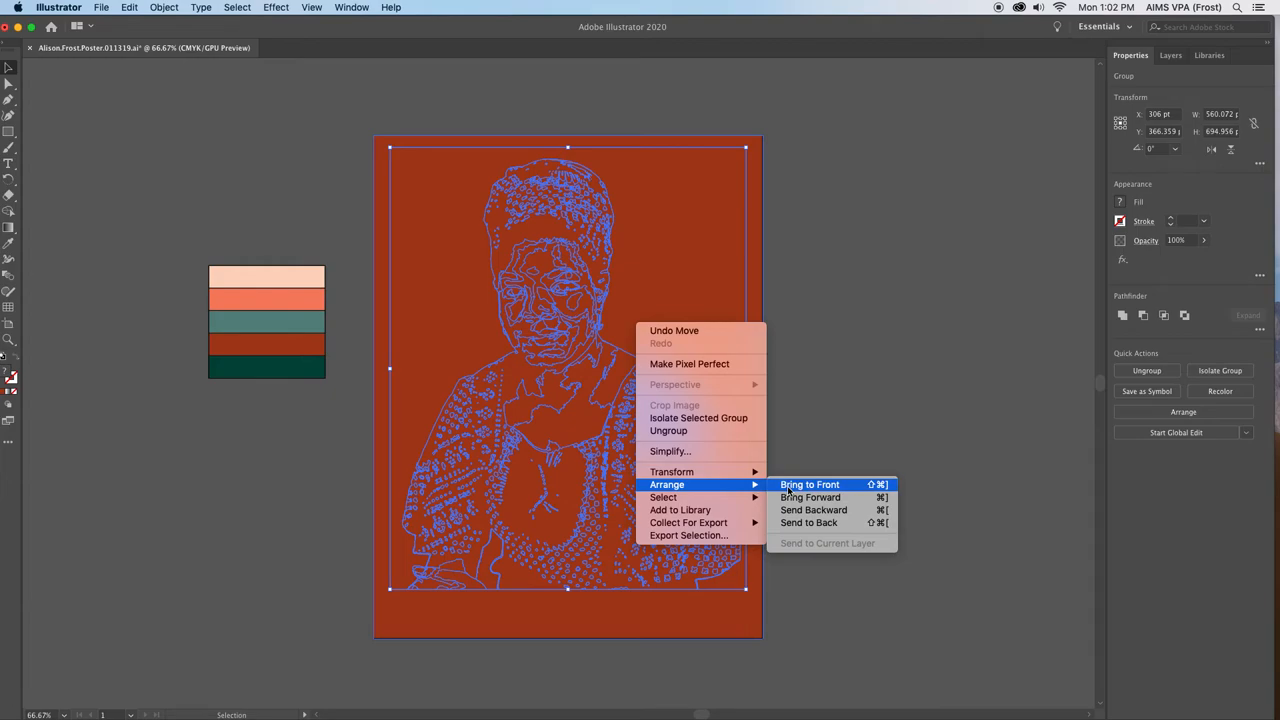